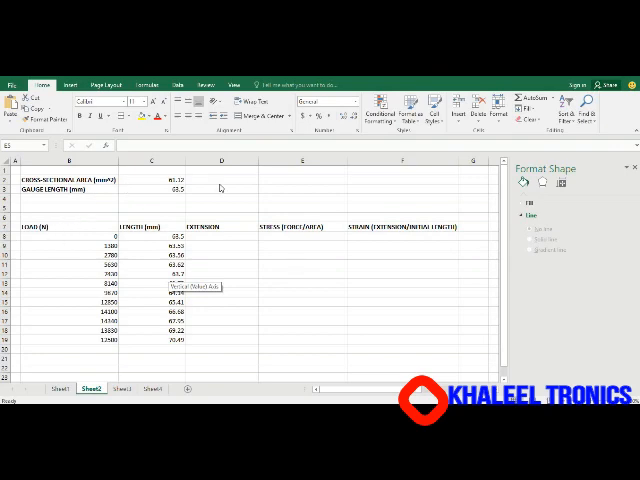
mouse_move(156, 184)
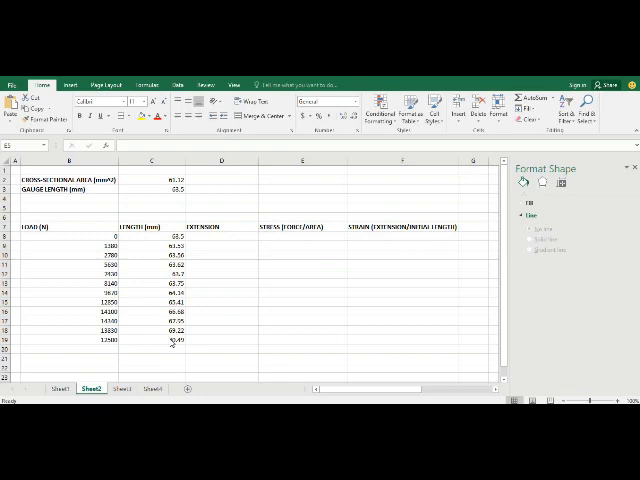
mouse_move(224, 246)
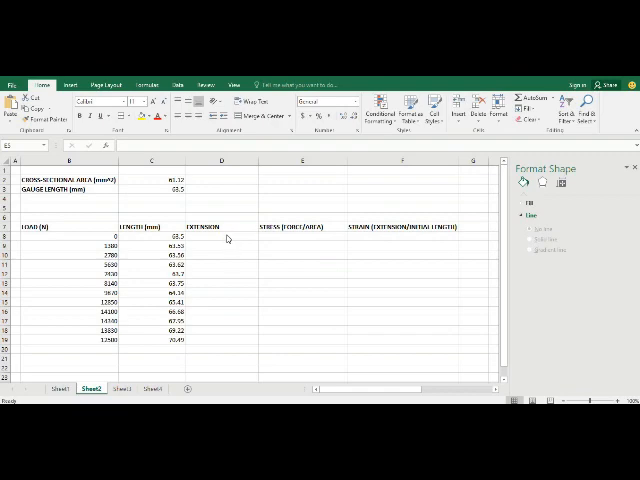
mouse_move(232, 222)
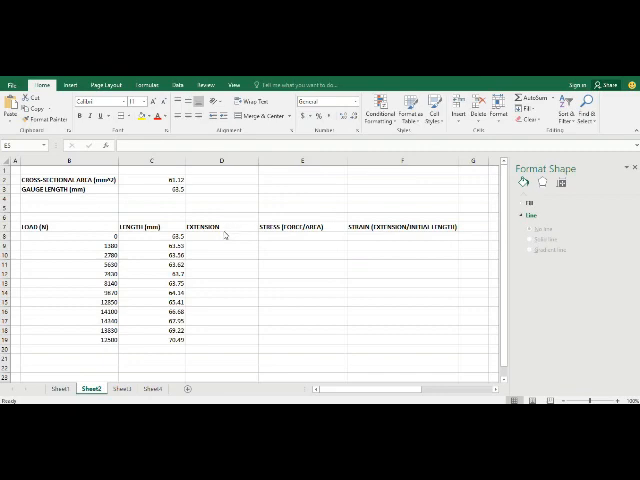
mouse_move(276, 240)
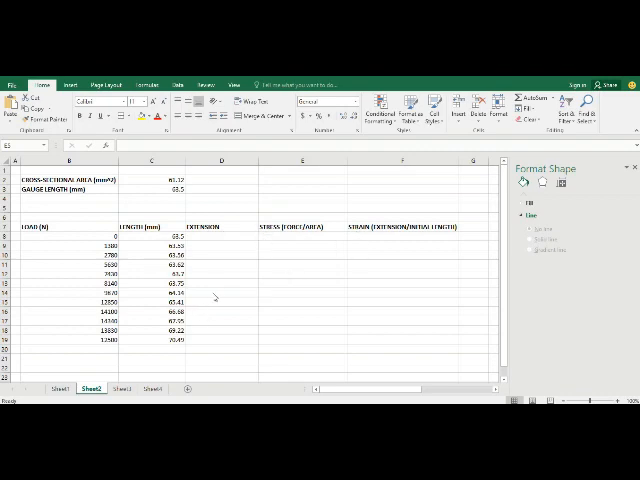
mouse_move(308, 240)
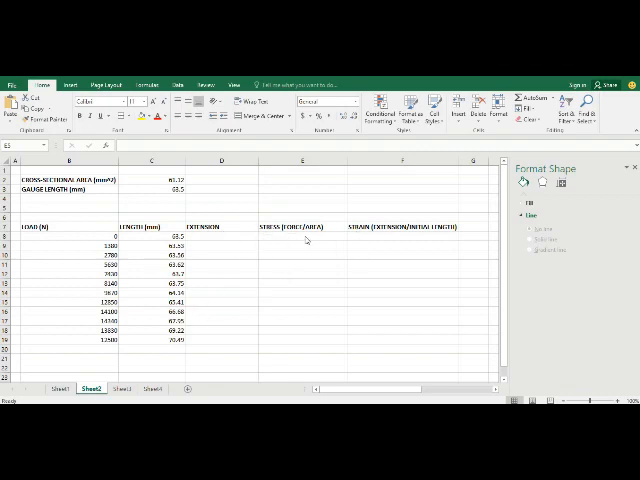
mouse_move(344, 260)
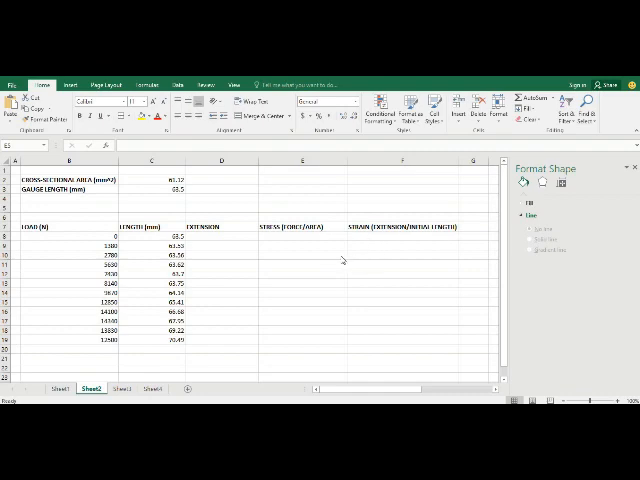
mouse_move(326, 260)
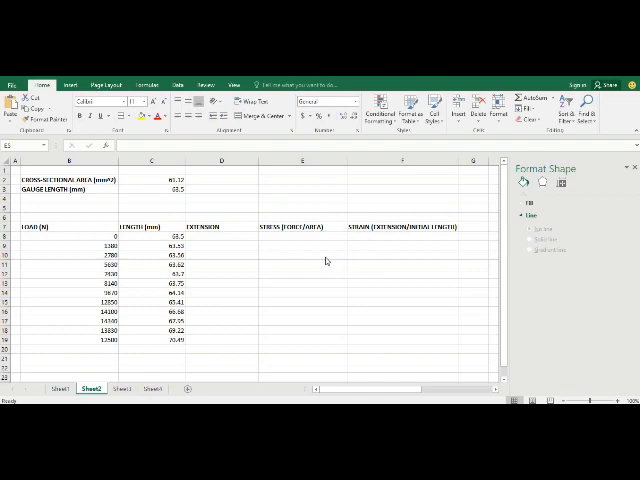
mouse_move(308, 272)
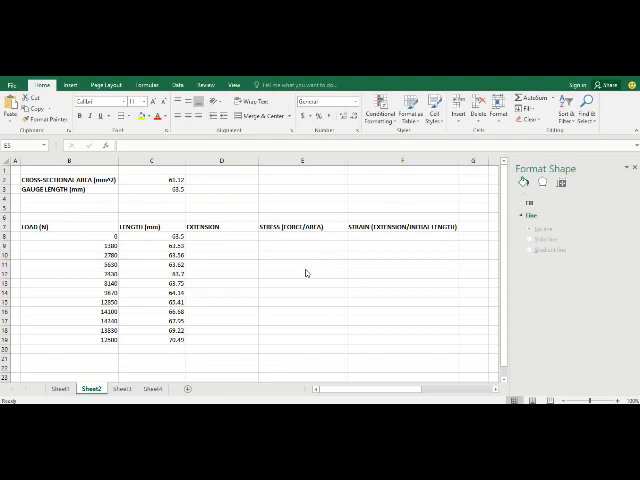
mouse_move(294, 288)
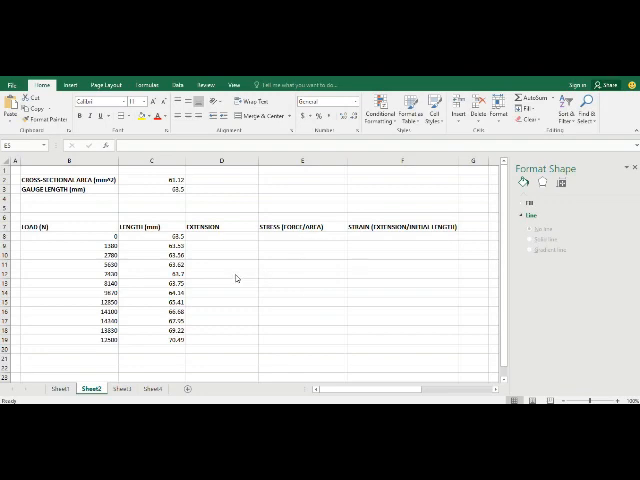
mouse_move(204, 244)
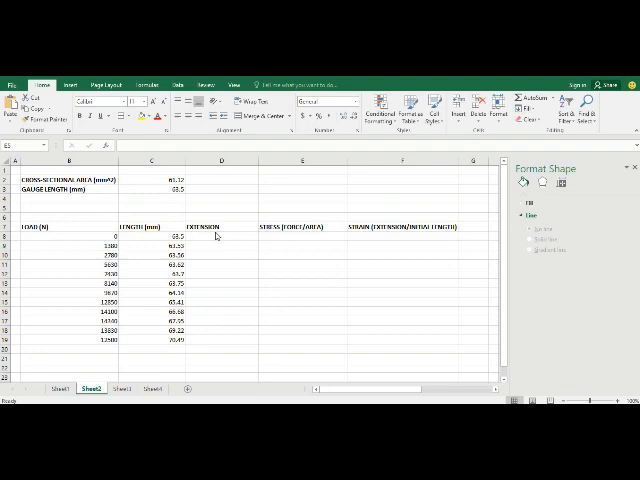
mouse_move(240, 240)
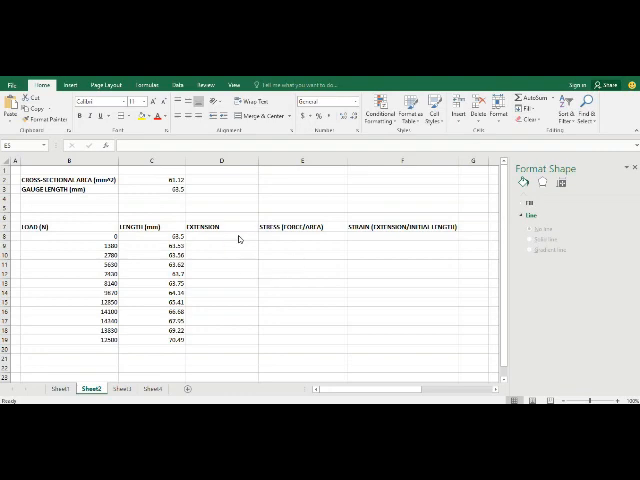
mouse_move(228, 270)
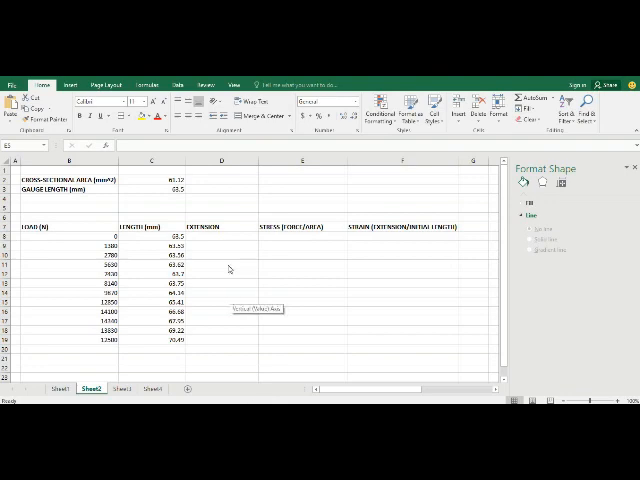
mouse_move(228, 236)
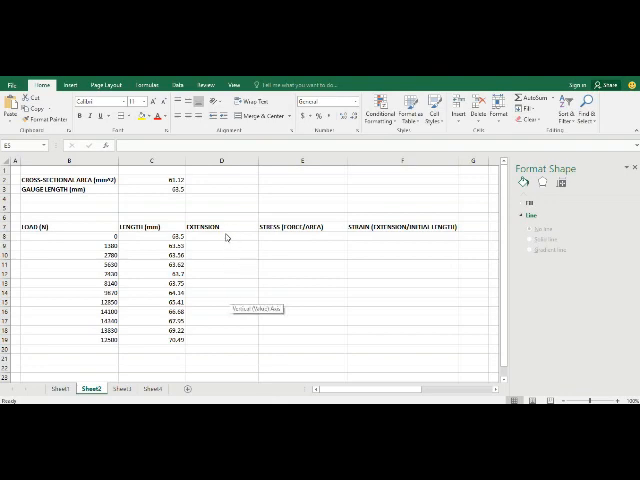
mouse_move(222, 296)
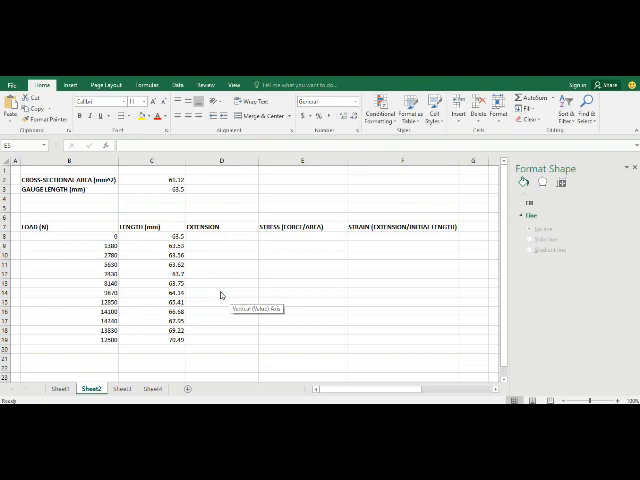
mouse_move(224, 246)
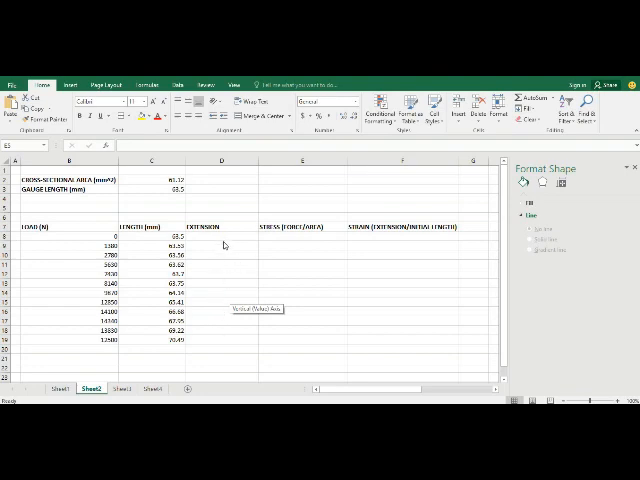
mouse_move(224, 336)
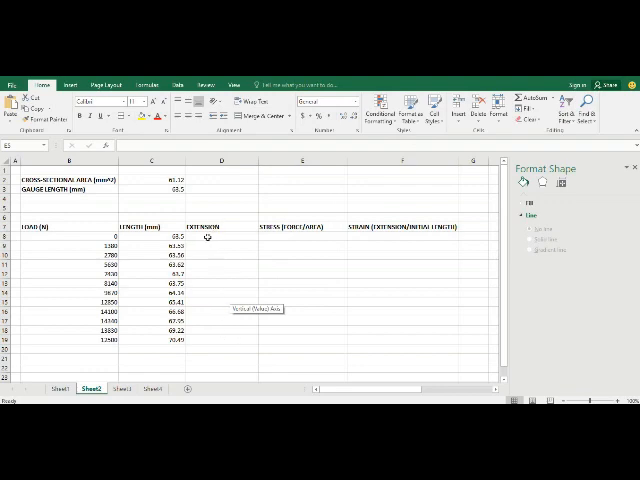
- Begin the first EXTENSION formula as first length reading minus the initial length
click(222, 236)
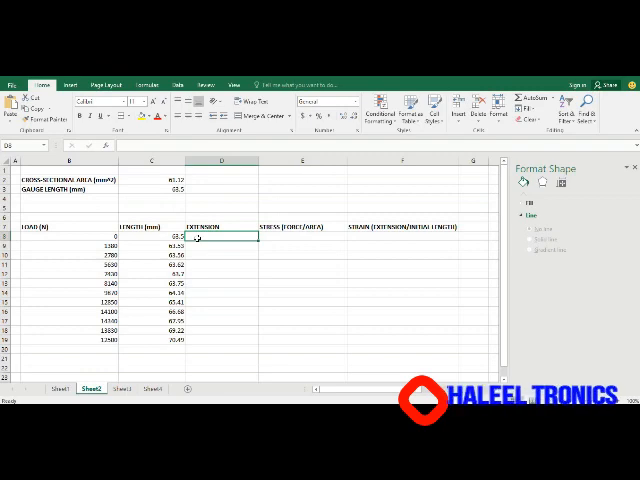
mouse_move(224, 312)
text(=C8)
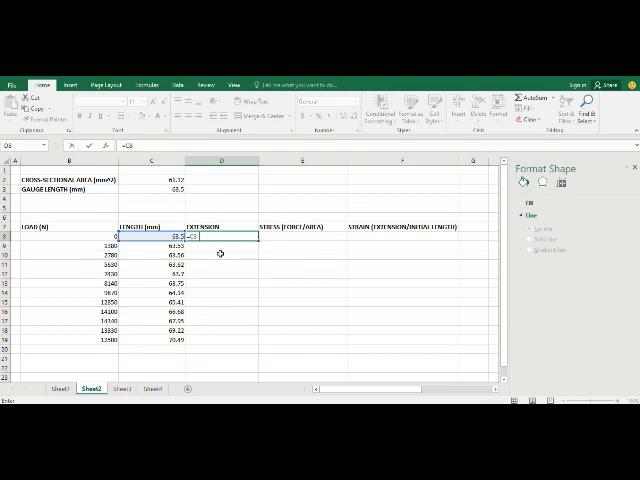
mouse_move(216, 344)
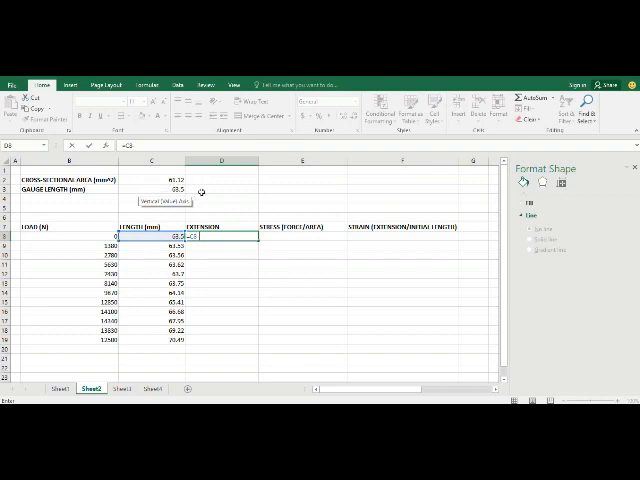
mouse_move(144, 324)
text(-$)
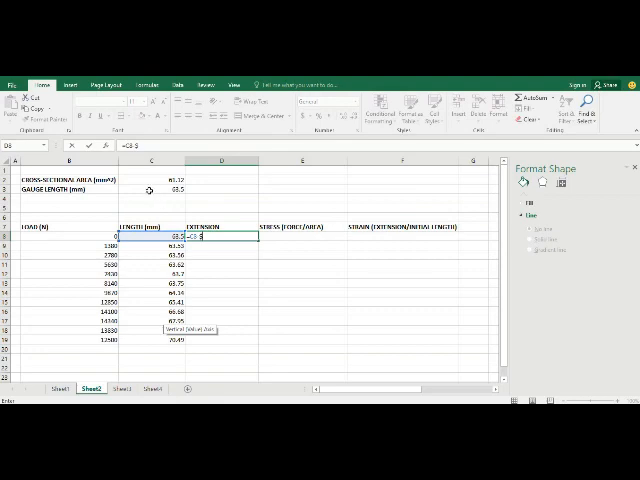
mouse_move(220, 180)
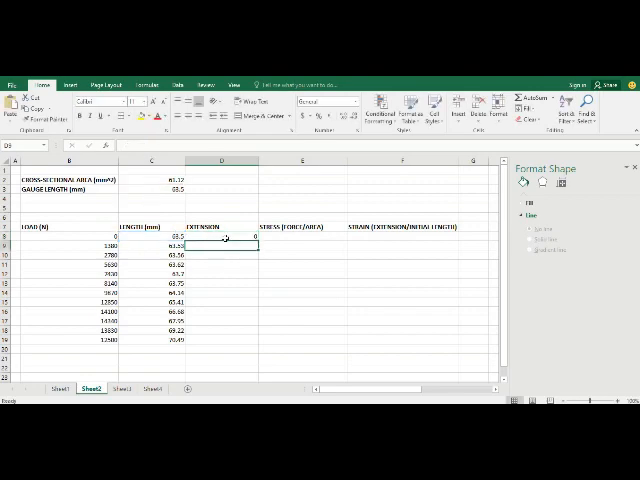
mouse_move(236, 244)
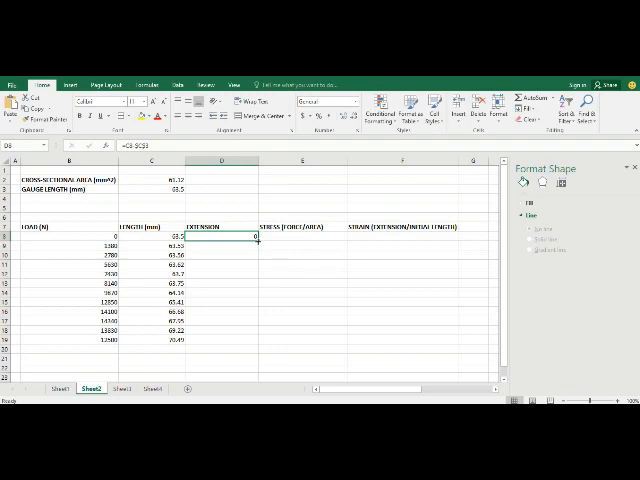
- Fill the extension formula from the first cell down to the last data row
drag(248, 236, 248, 318)
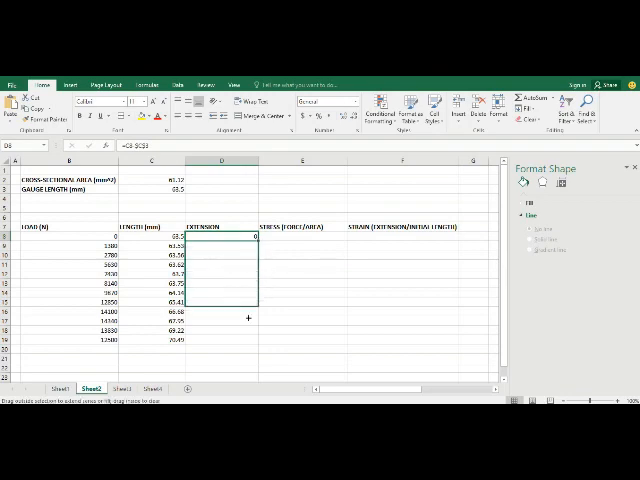
drag(248, 234, 248, 356)
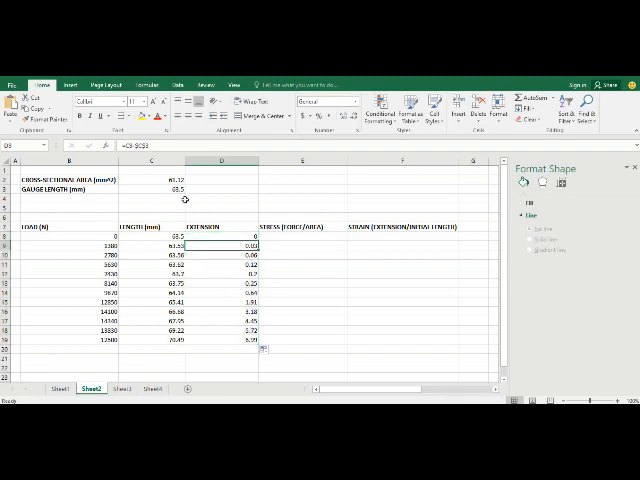
mouse_move(152, 208)
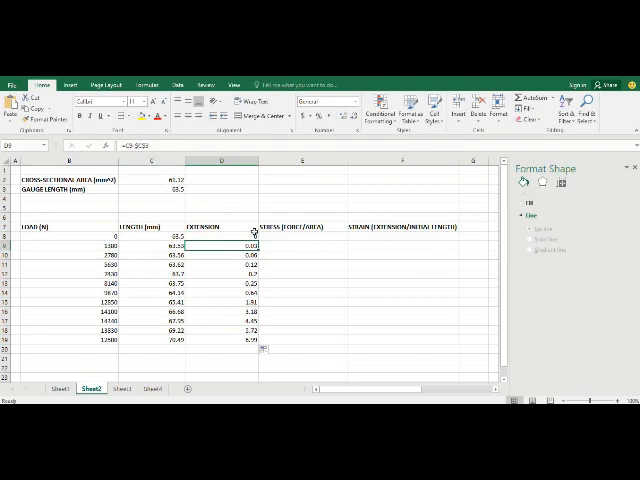
- Enter first STRESS formula as load divided by the $C cross-sectional area and fill it down
click(298, 226)
text(=B8/$)
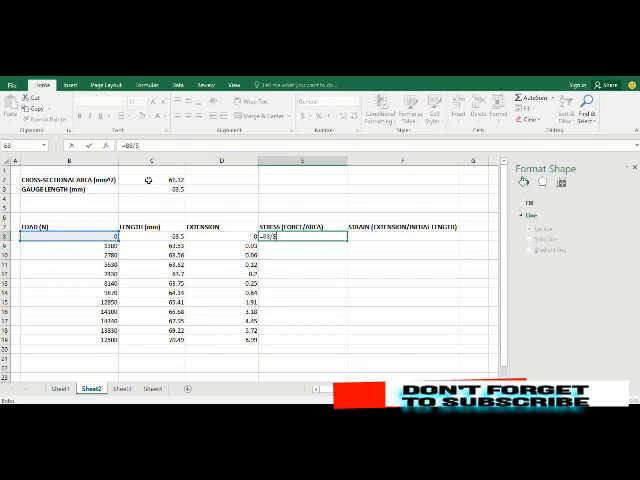
mouse_move(196, 216)
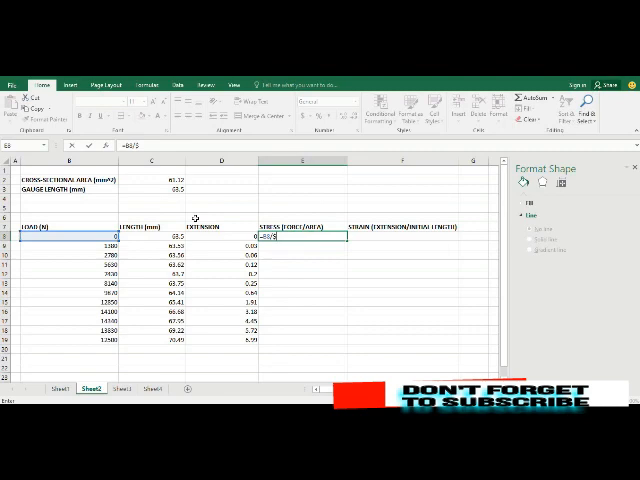
text($C$2)
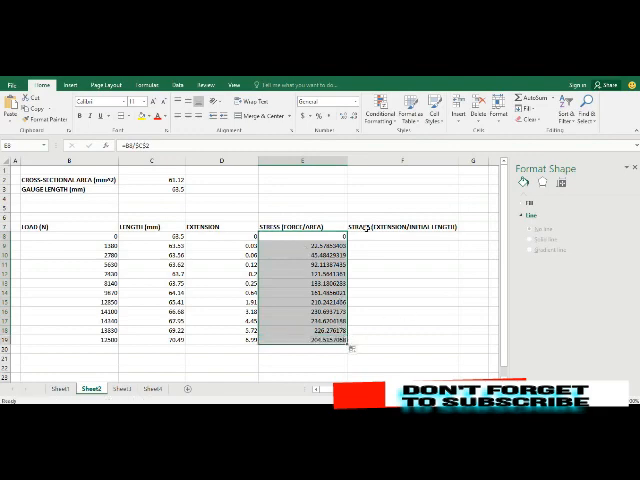
- Build the first STRAIN formula as extension divided by the F4-locked initial length
click(404, 236)
text(=D8/$C$3)
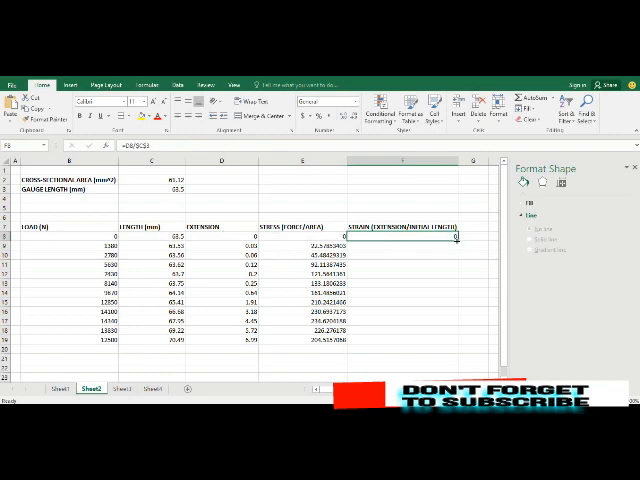
- Fill the strain formula down so every row shows its strain value
drag(458, 236, 458, 338)
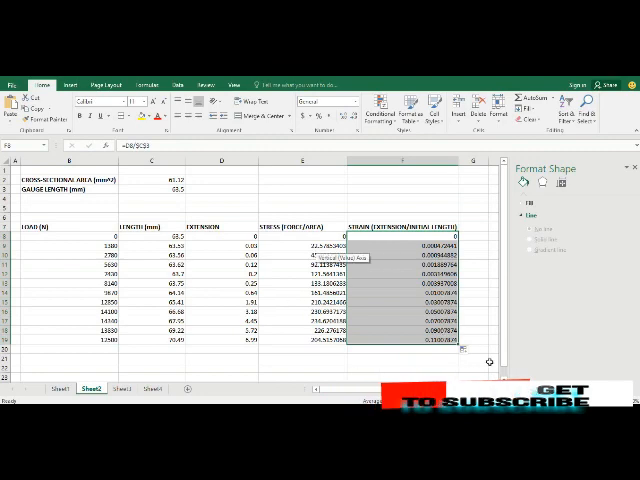
scroll(up, 3)
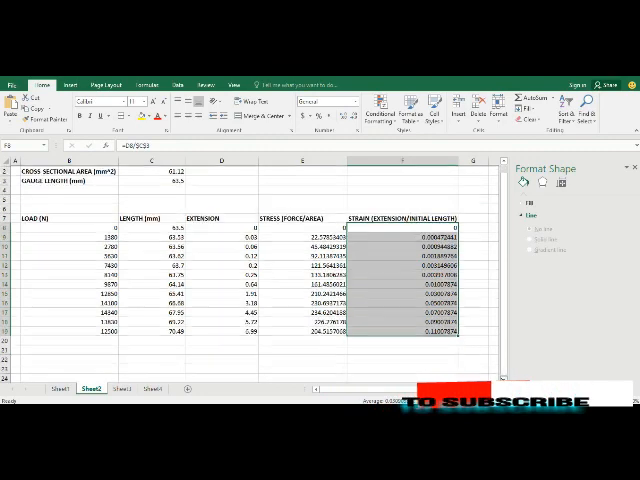